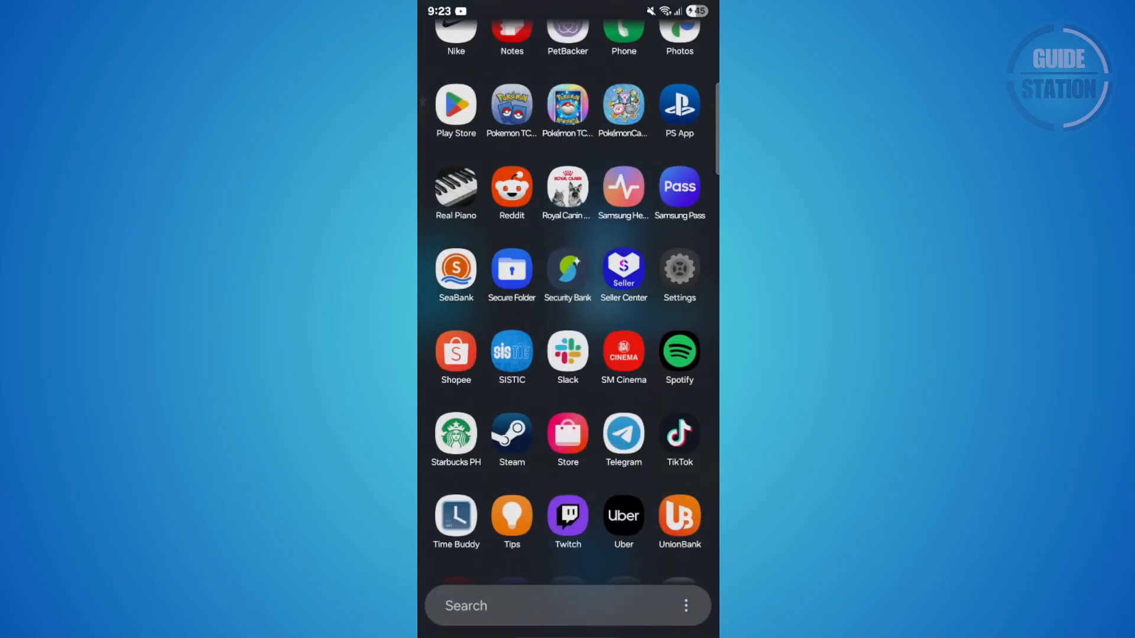
Open Settings from the app drawer and go to the Apps list
{"action": "left_click", "coordinate": [679, 275]}
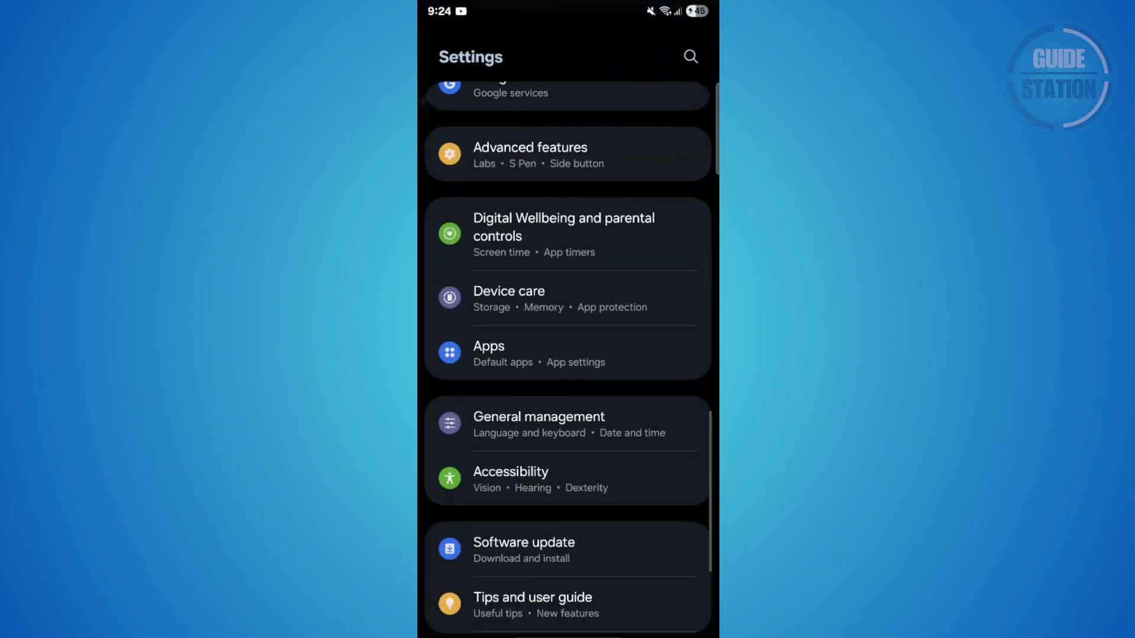
{"action": "left_click", "coordinate": [488, 345]}
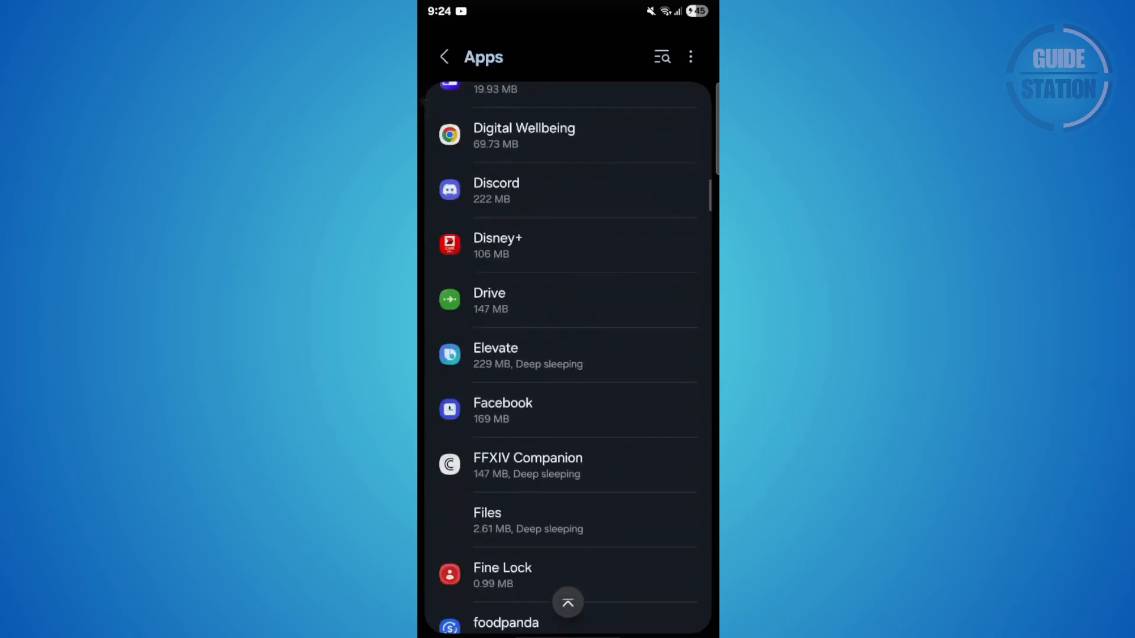
Scroll down the installed apps list to reach MetaTrader 5
{"action": "scroll", "scroll_direction": "down", "scroll_amount": 3}
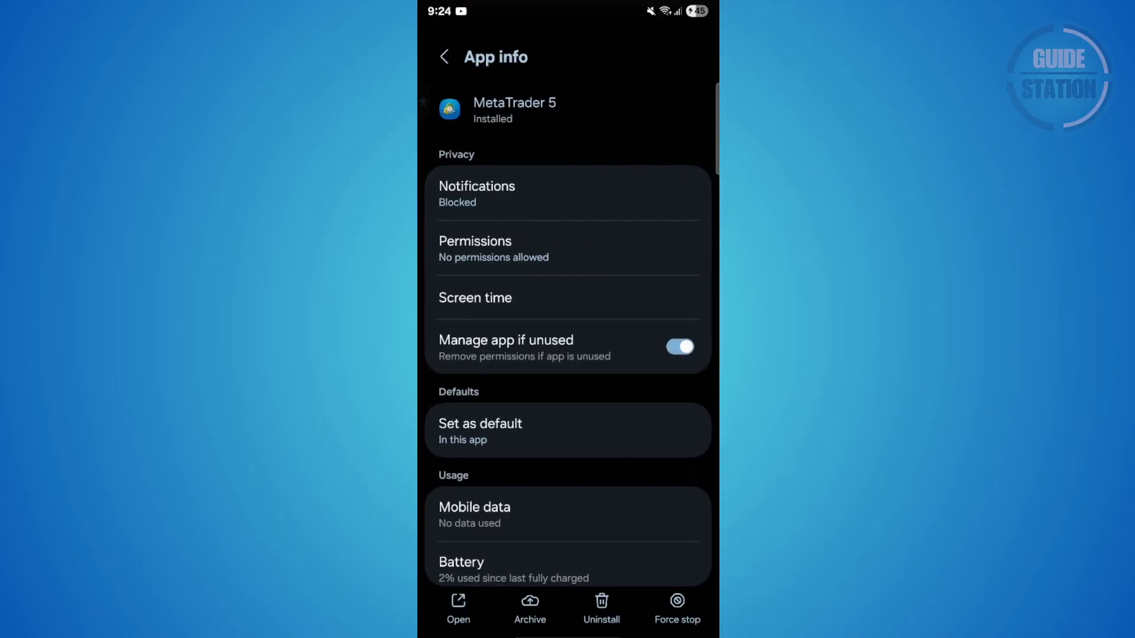
{"action": "scroll", "scroll_direction": "down", "scroll_amount": 3}
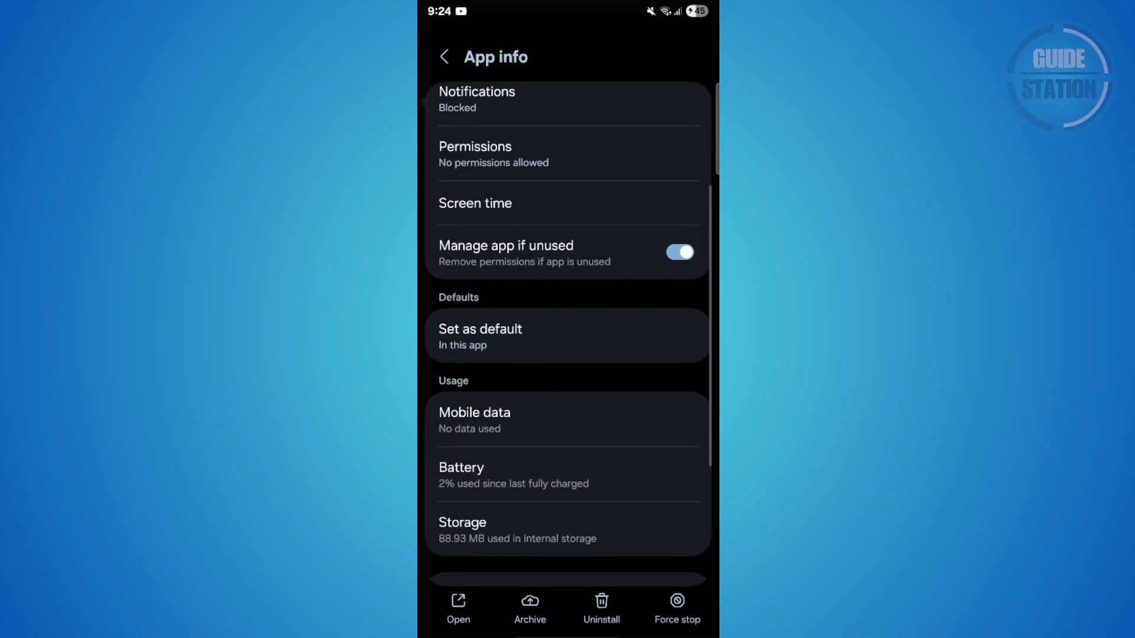
{"action": "scroll", "scroll_direction": "down", "scroll_amount": 3}
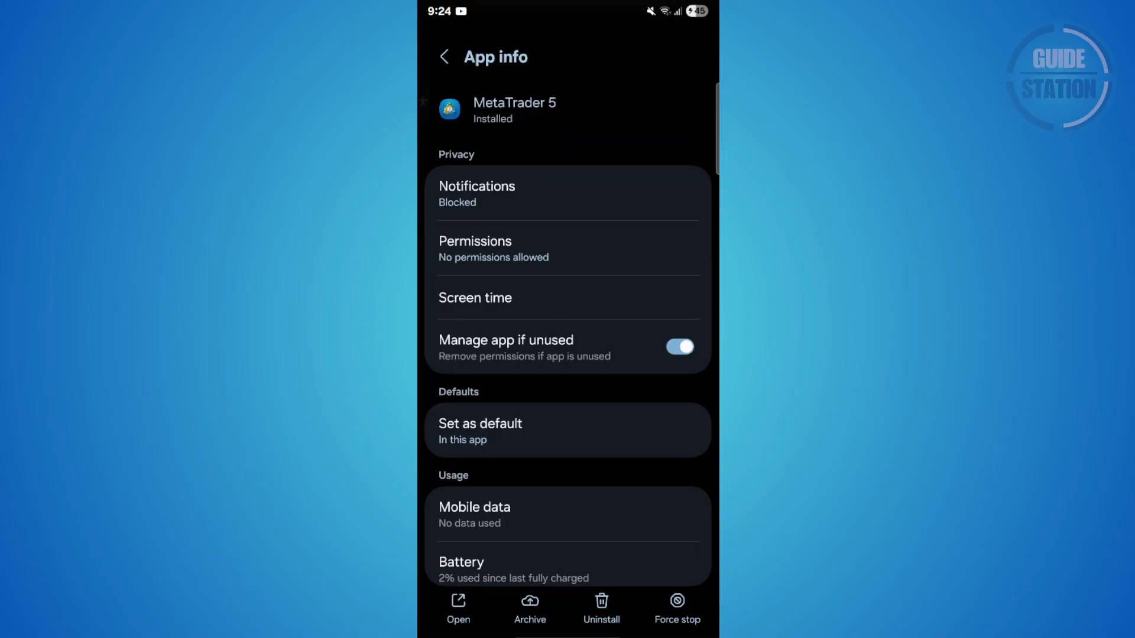
{"action": "scroll", "scroll_direction": "down", "scroll_amount": 3}
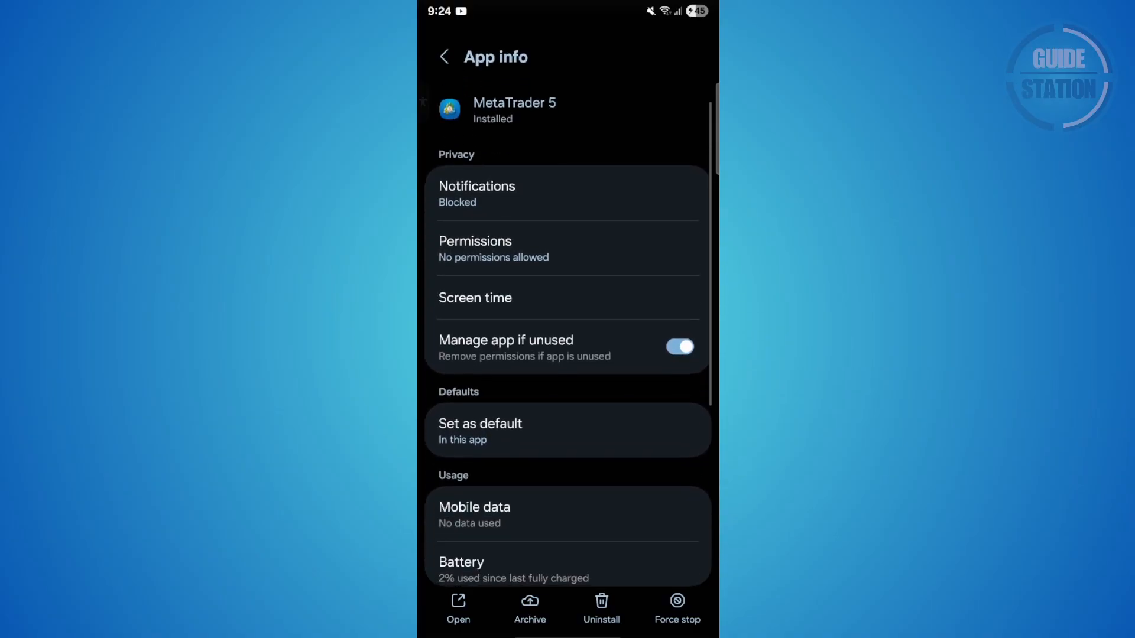
{"action": "scroll", "scroll_direction": "down", "scroll_amount": 3}
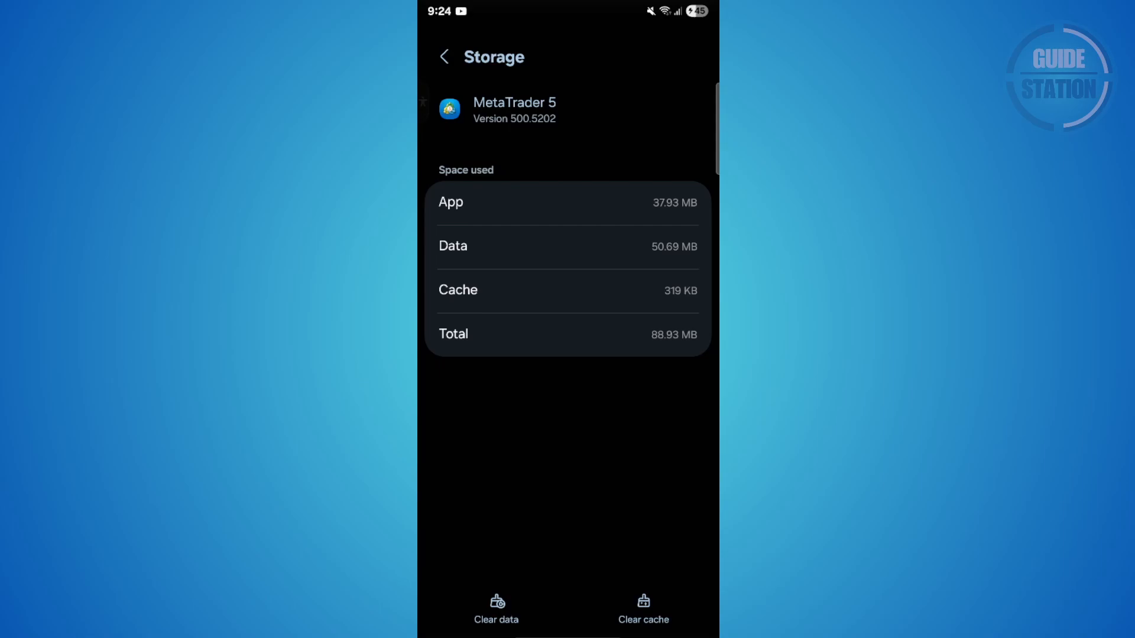
{"action": "left_click", "coordinate": [443, 57]}
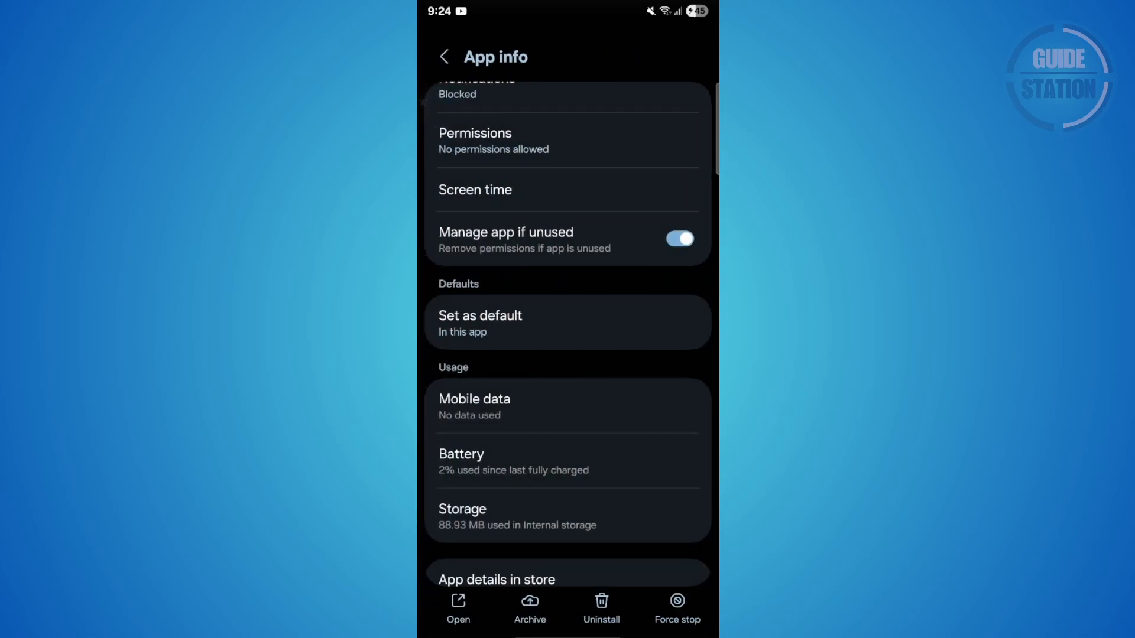